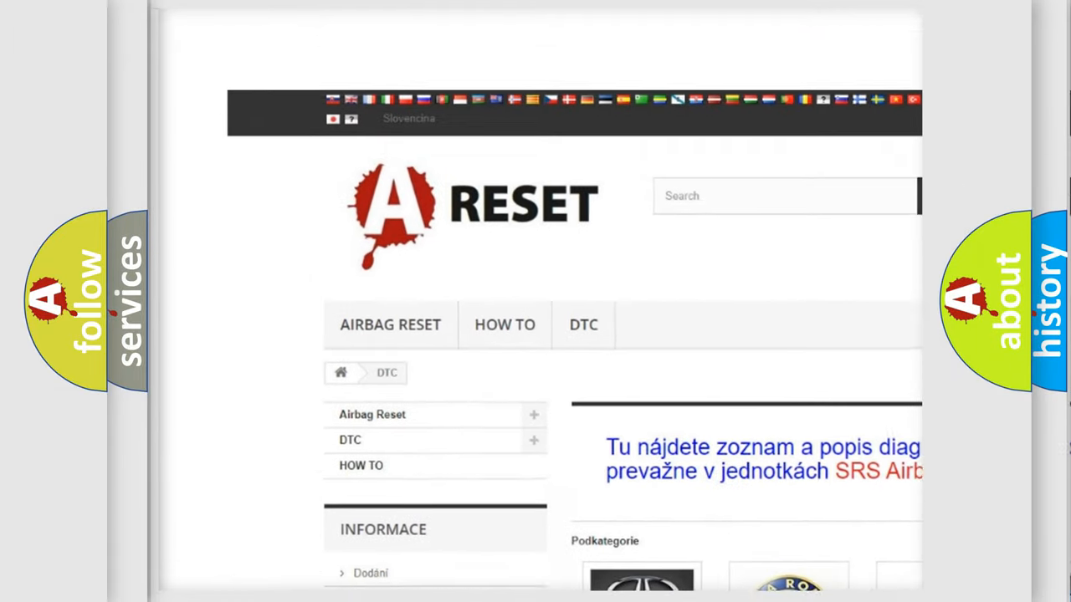
Step: Open the Jeep DTC tile from the brand grid and browse its codes, e.g. B0001:11 and B1381
scroll(down, 3)
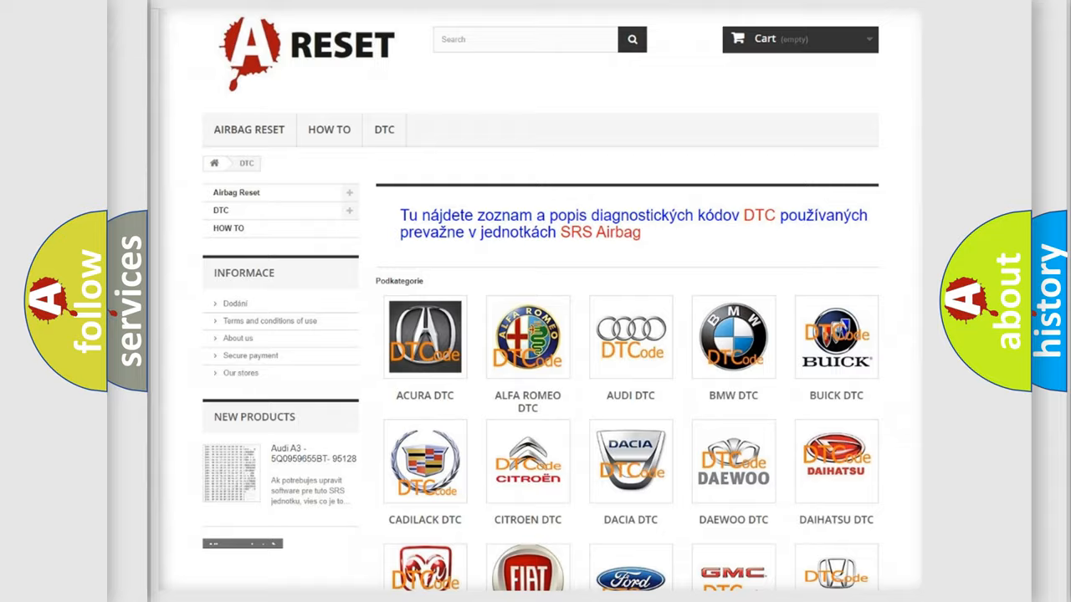
scroll(down, 3)
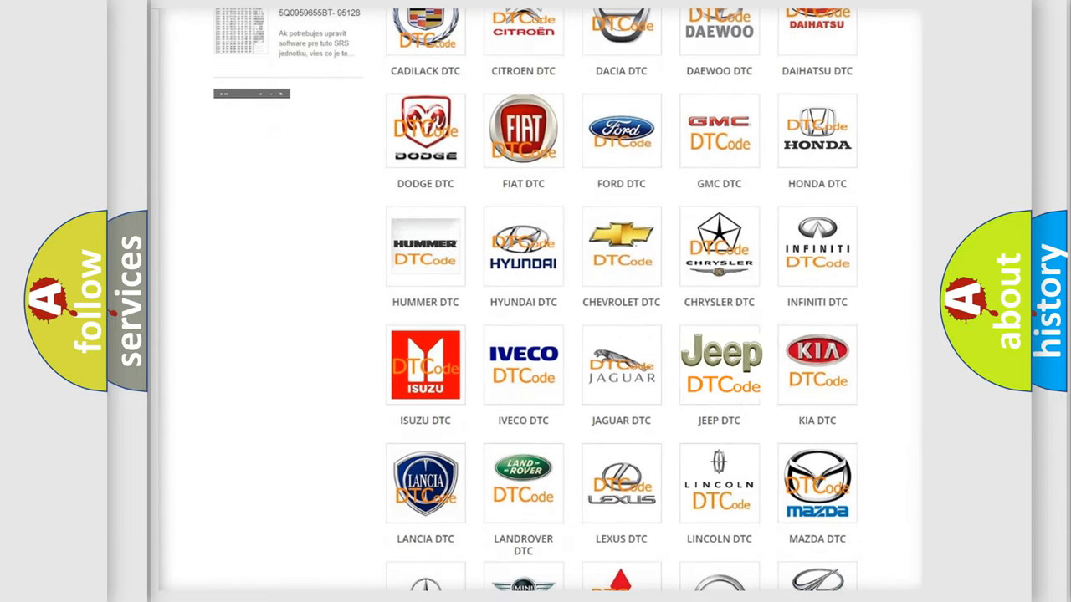
click(719, 364)
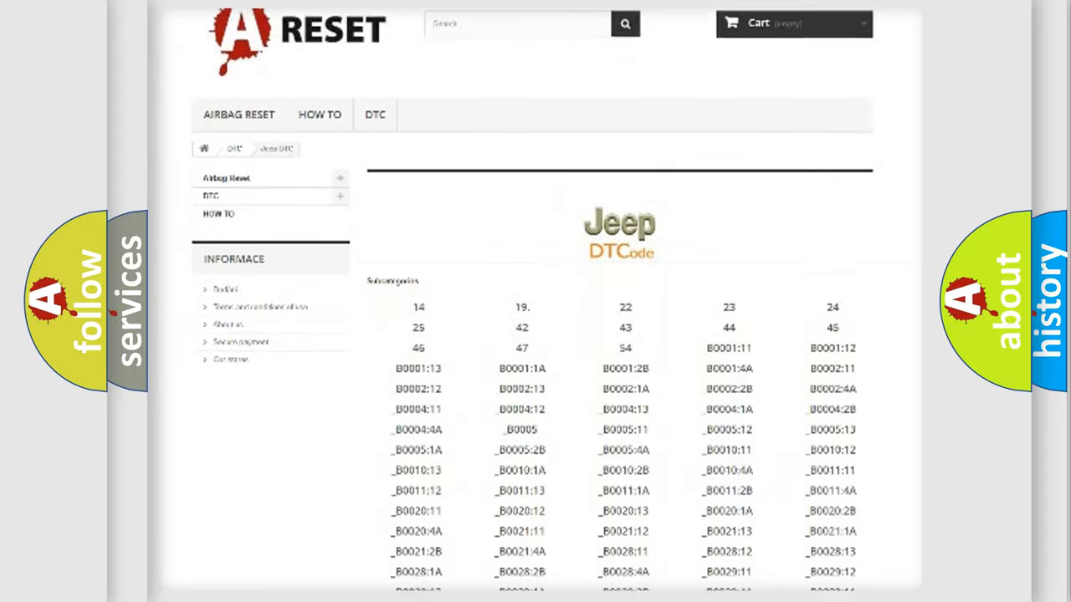
scroll(down, 3)
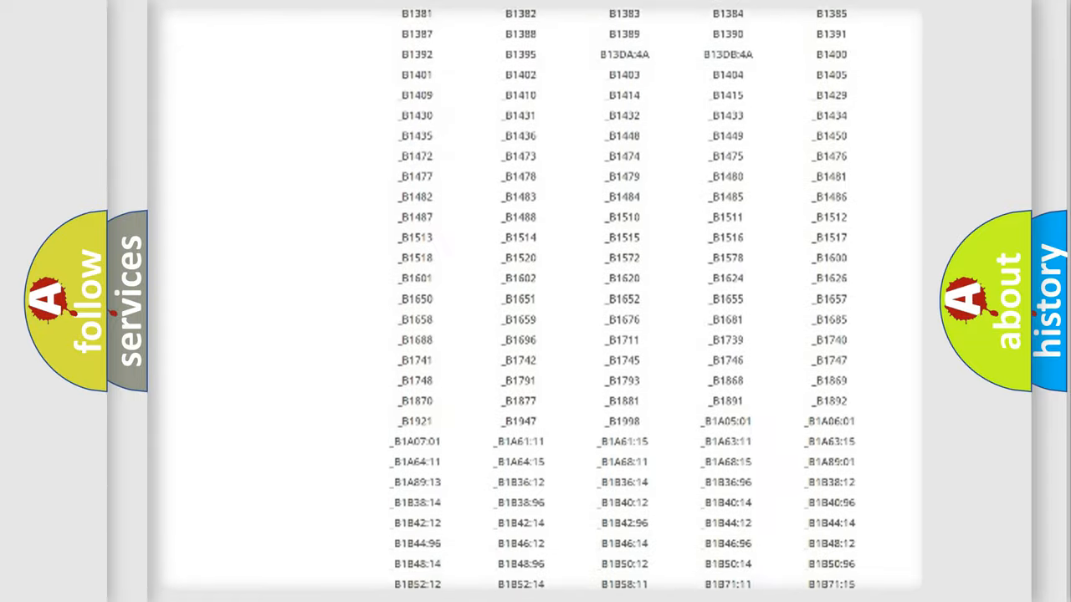